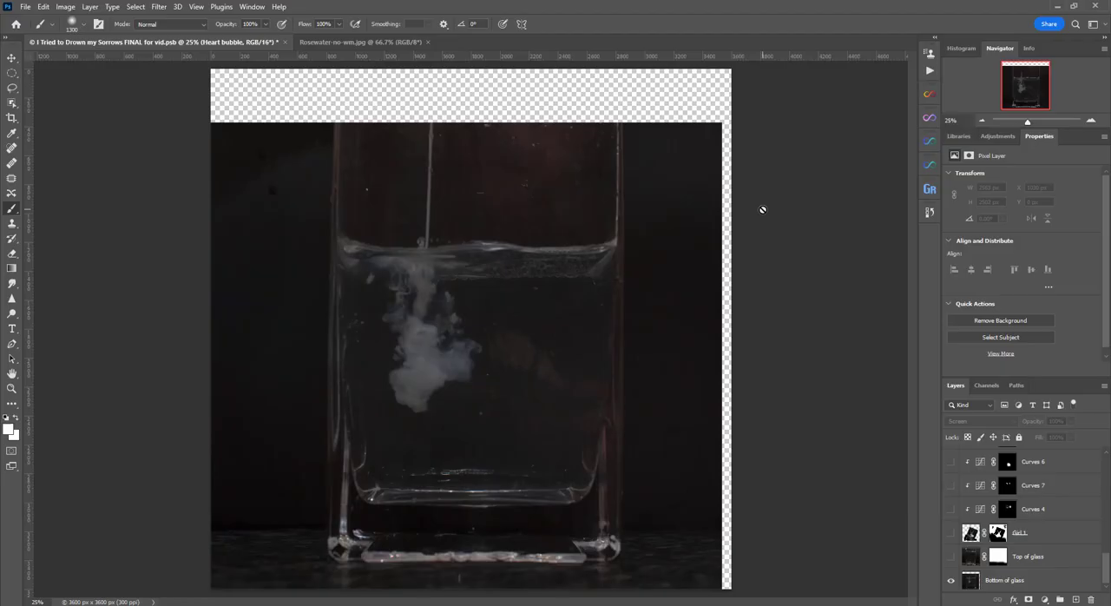
{"action": "mouse_move", "coordinate": [829, 219]}
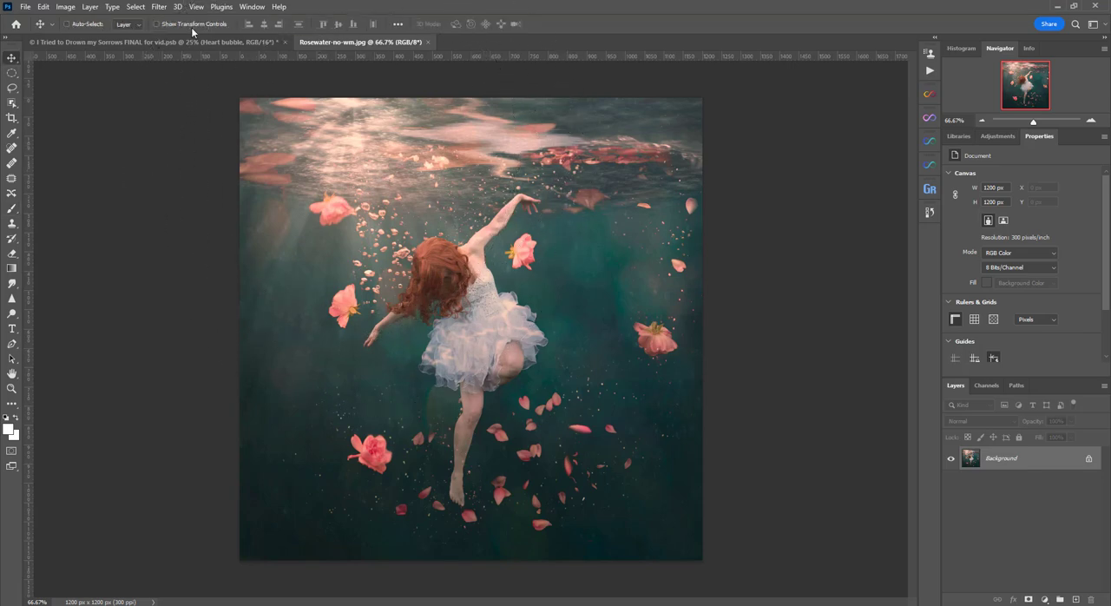
Compare the original underwater girl photo with the composite, then make the girl layer visible with its mask
{"action": "left_click", "coordinate": [361, 41]}
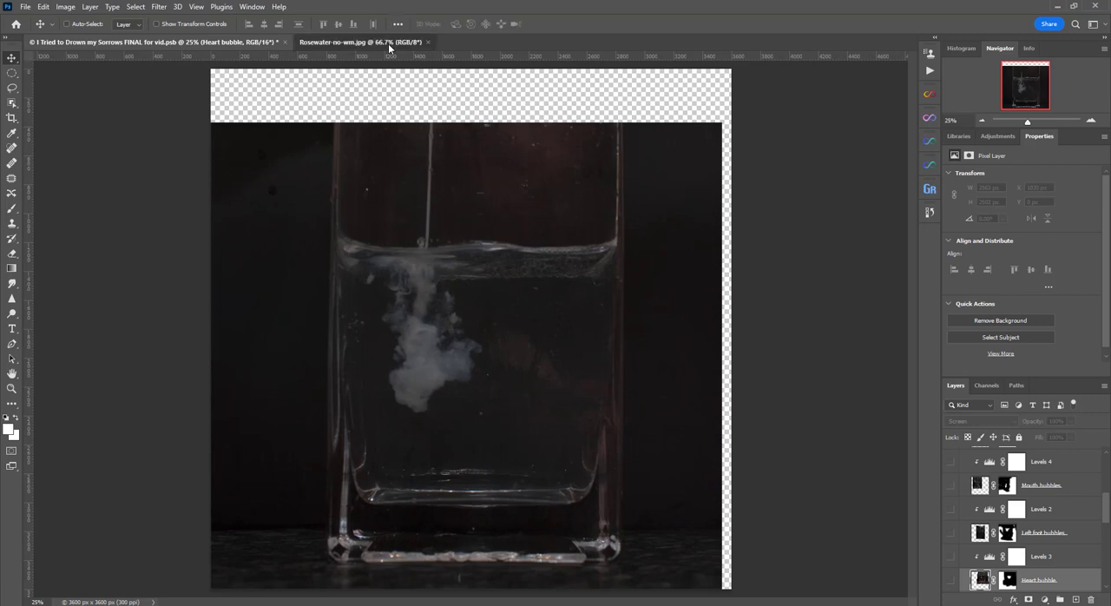
{"action": "left_click", "coordinate": [362, 42]}
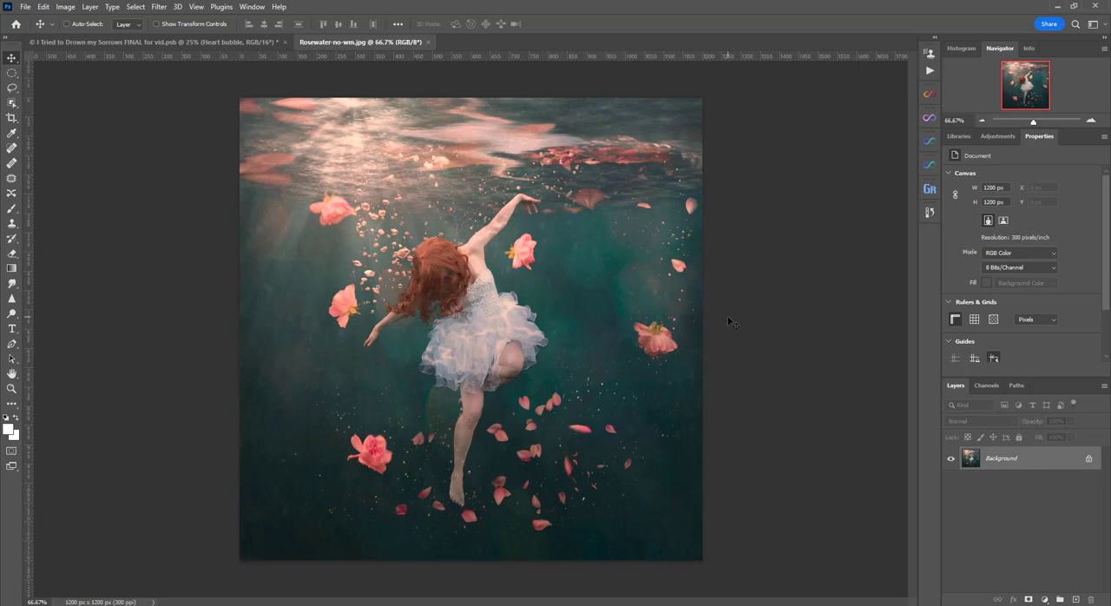
{"action": "mouse_move", "coordinate": [247, 101]}
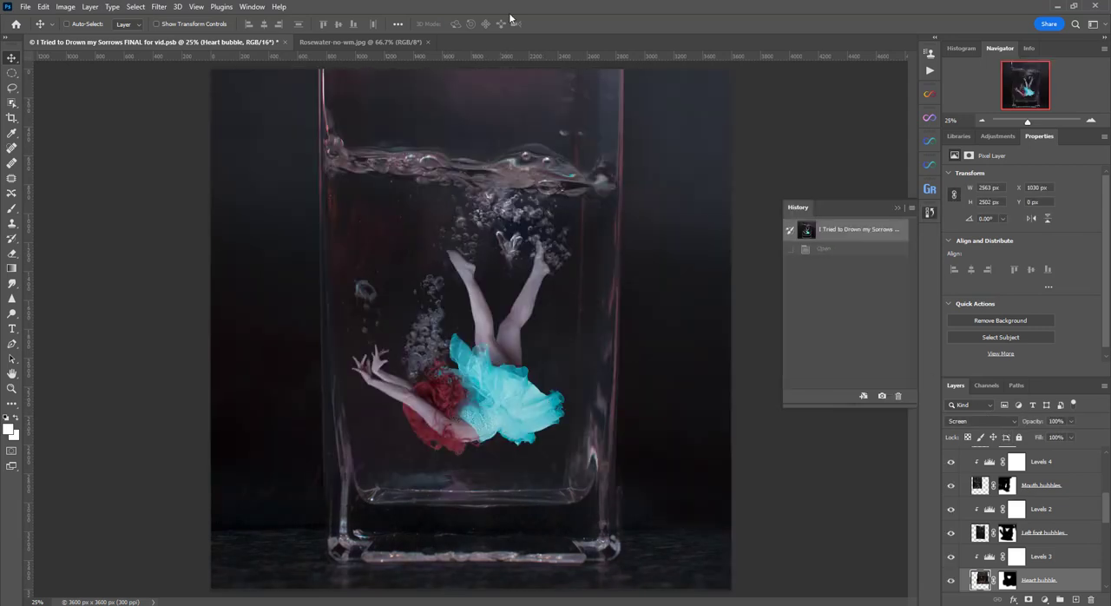
{"action": "left_click", "coordinate": [358, 41]}
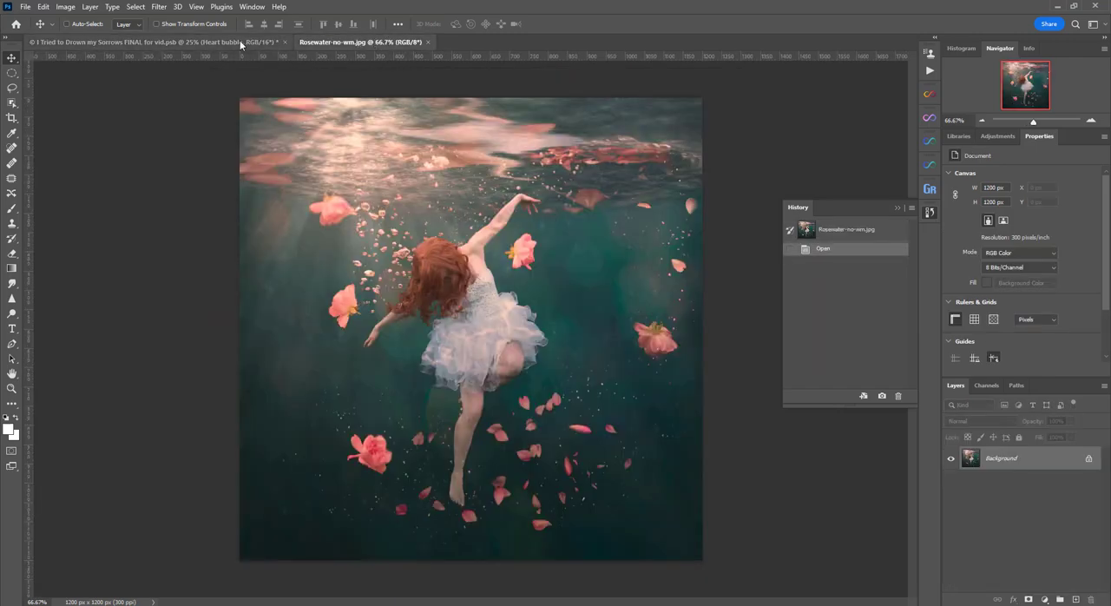
{"action": "left_click", "coordinate": [157, 42]}
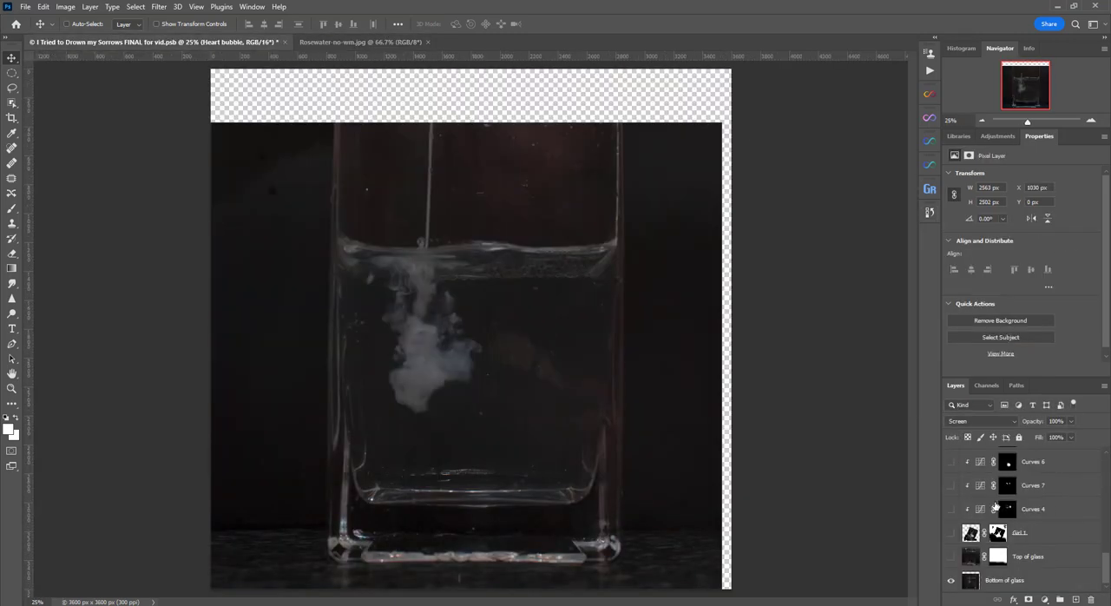
{"action": "mouse_move", "coordinate": [993, 507]}
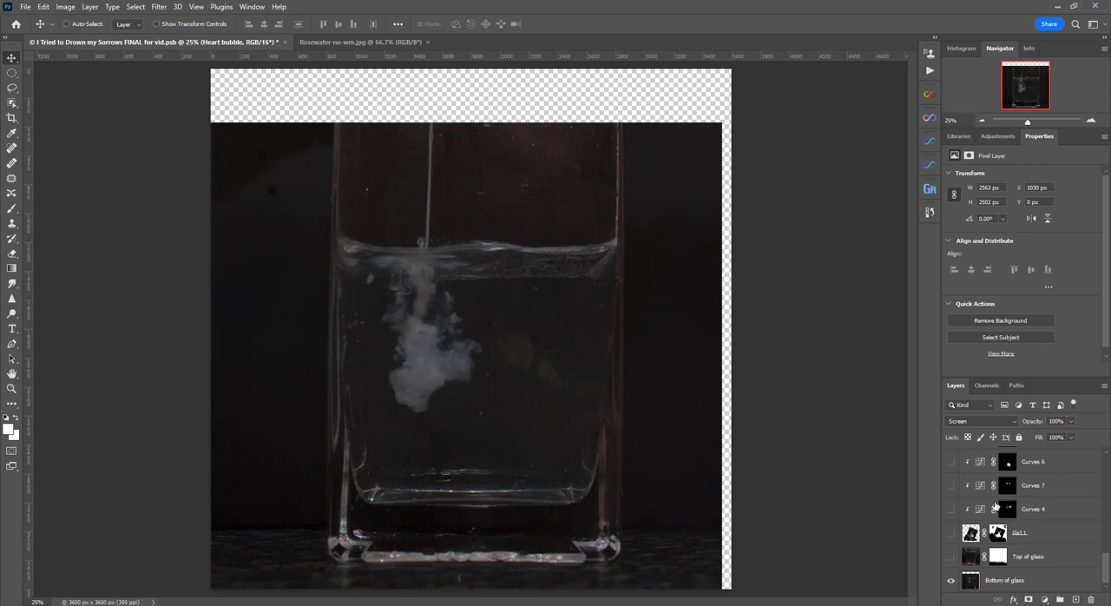
{"action": "mouse_move", "coordinate": [295, 482]}
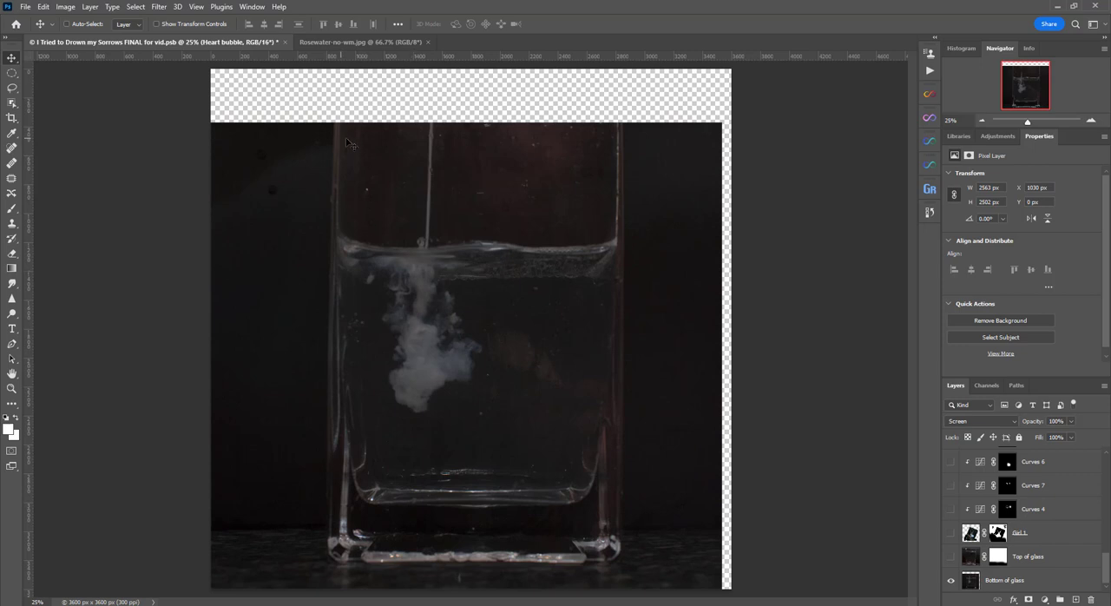
{"action": "mouse_move", "coordinate": [545, 399]}
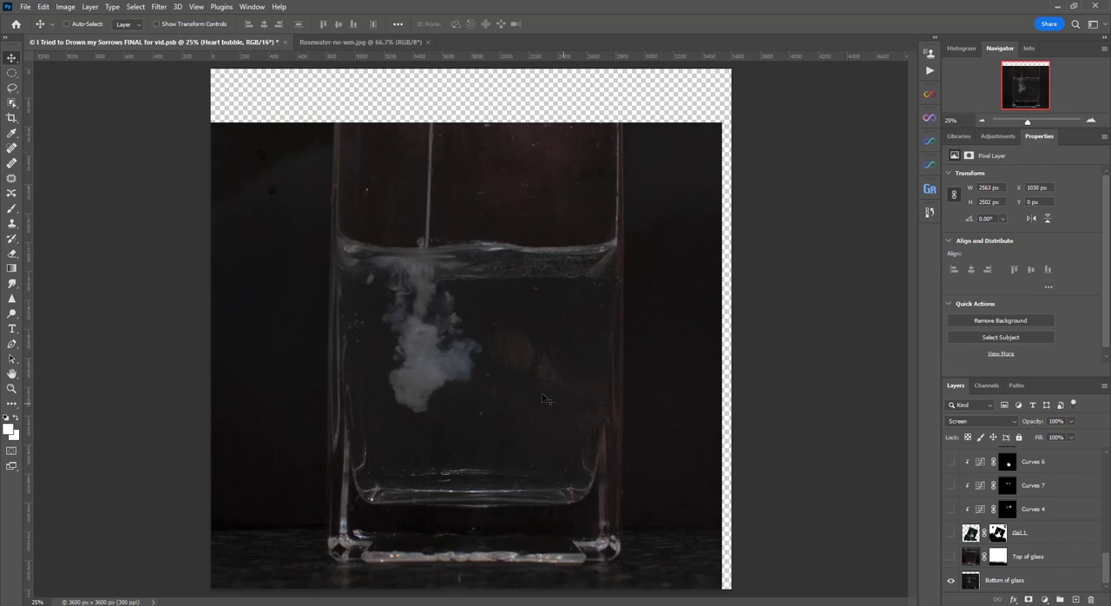
{"action": "mouse_move", "coordinate": [441, 338]}
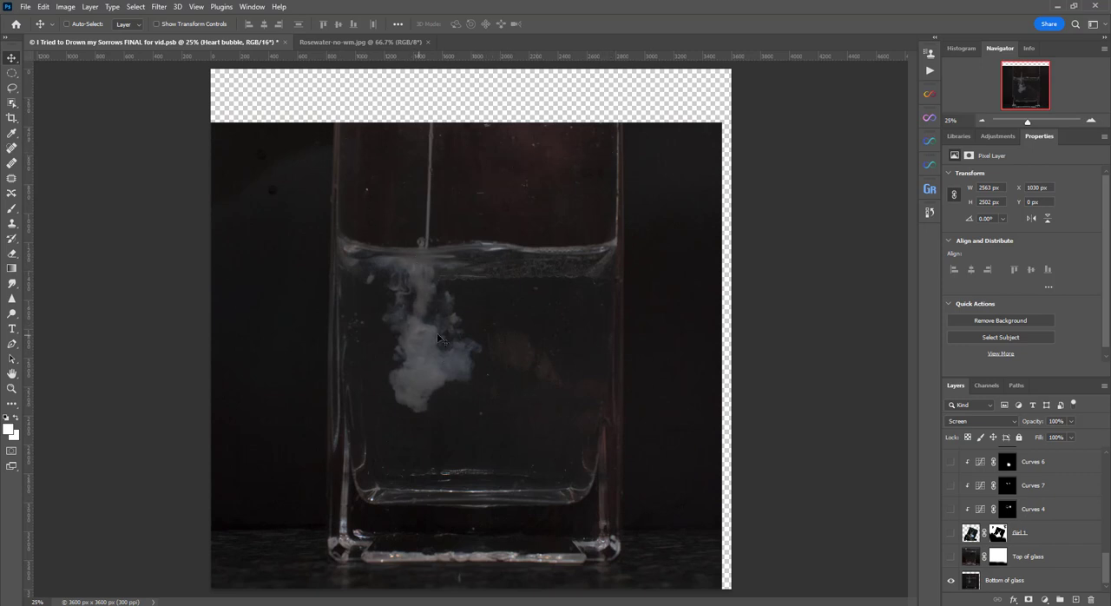
{"action": "mouse_move", "coordinate": [493, 160]}
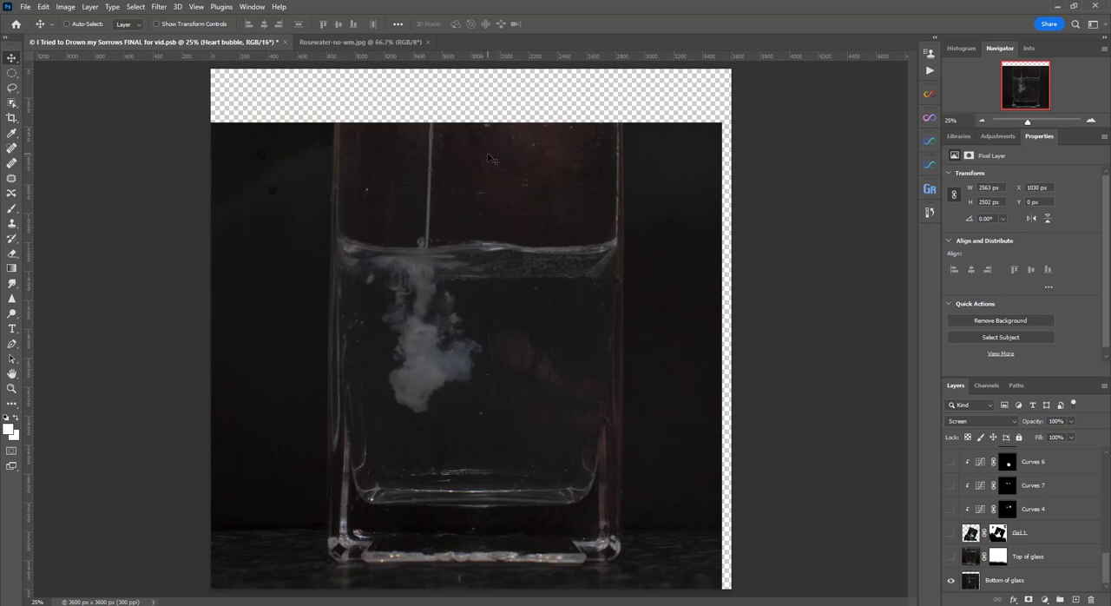
{"action": "mouse_move", "coordinate": [677, 512]}
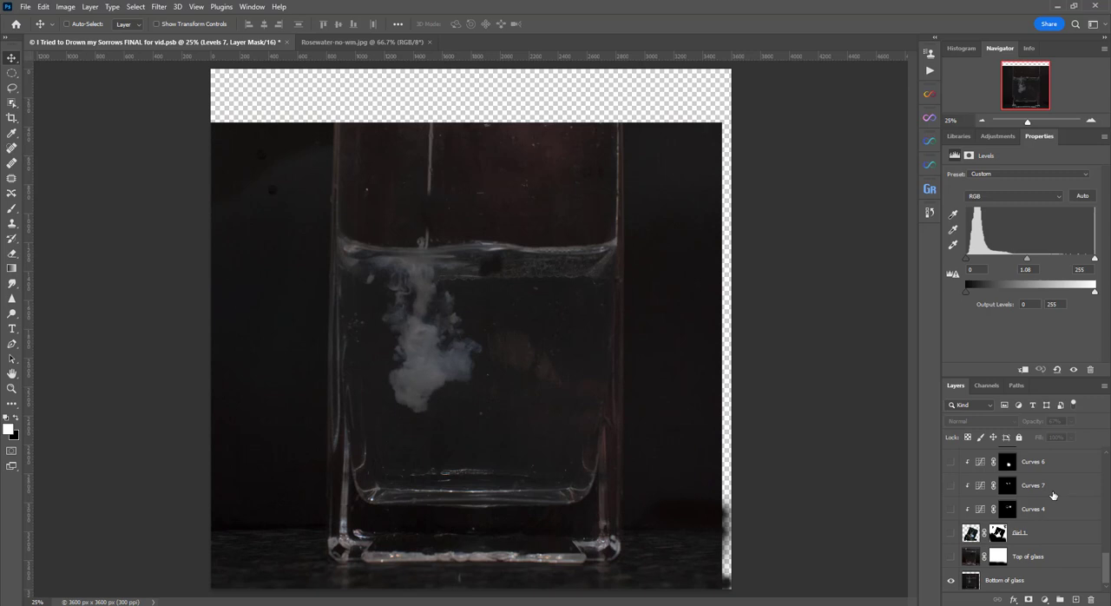
{"action": "left_click", "coordinate": [952, 534]}
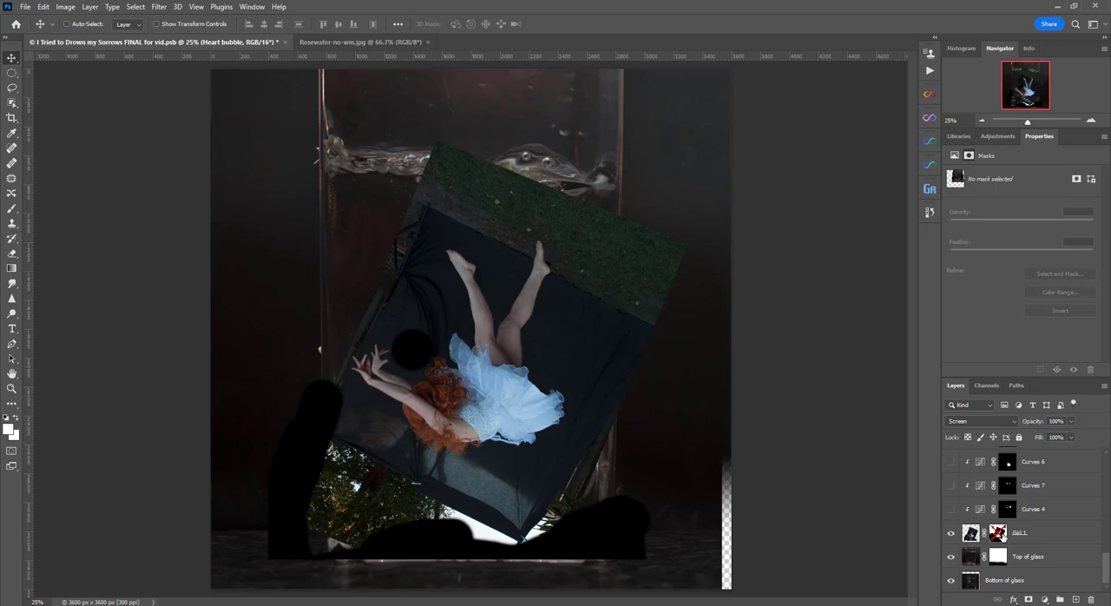
{"action": "mouse_move", "coordinate": [524, 537]}
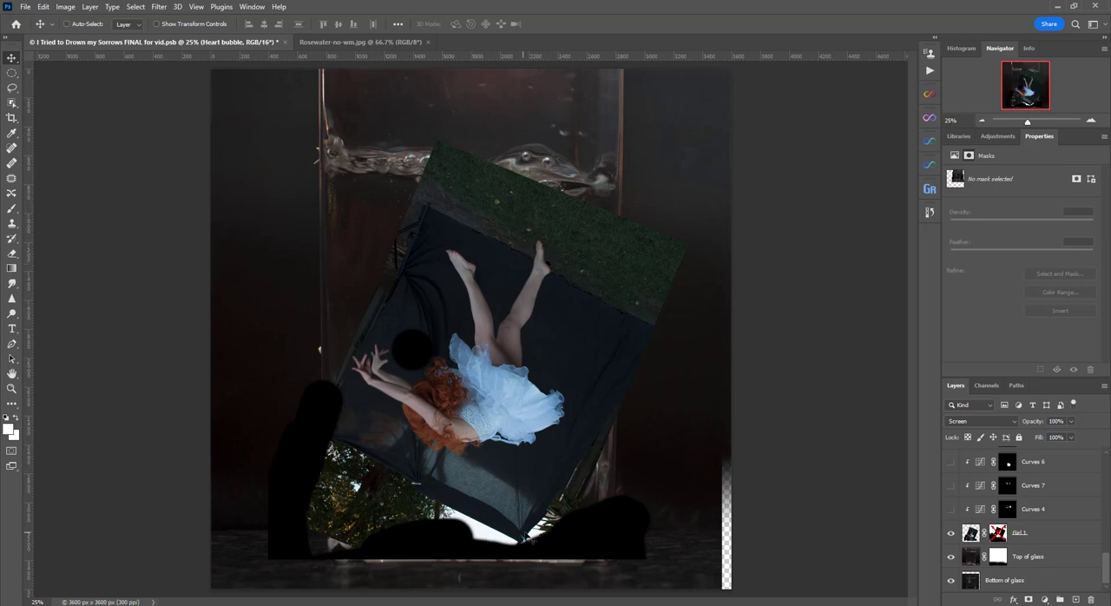
{"action": "mouse_move", "coordinate": [587, 495]}
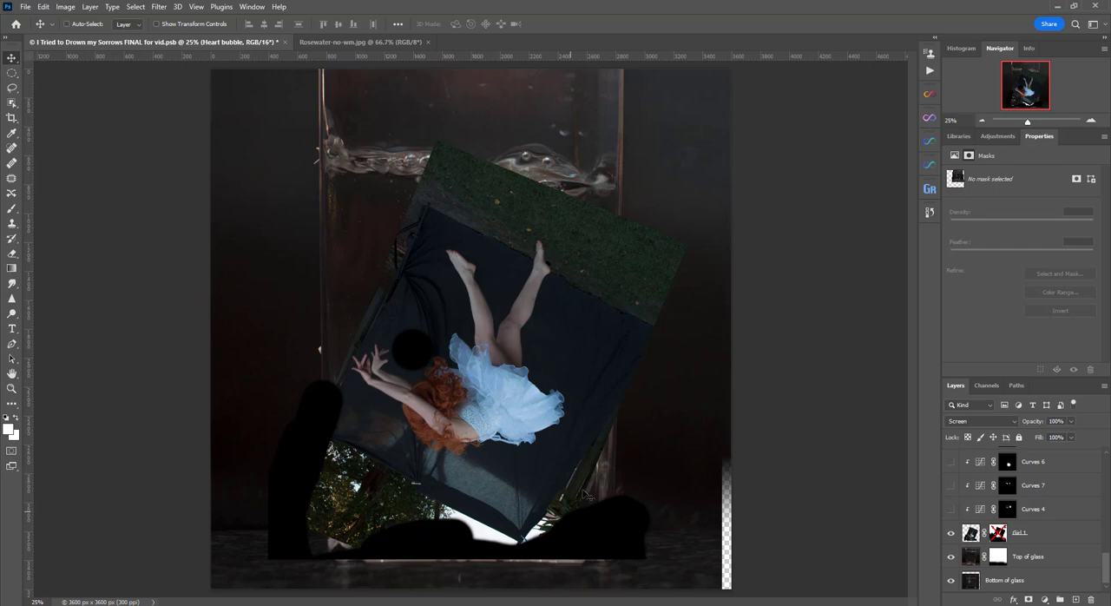
{"action": "mouse_move", "coordinate": [598, 466]}
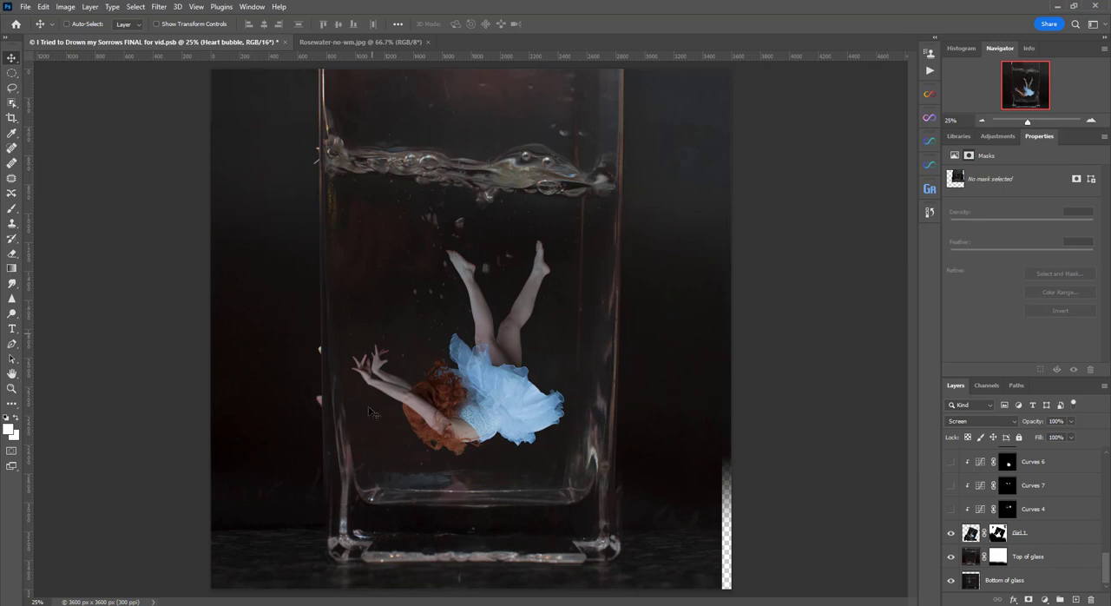
{"action": "mouse_move", "coordinate": [1070, 539]}
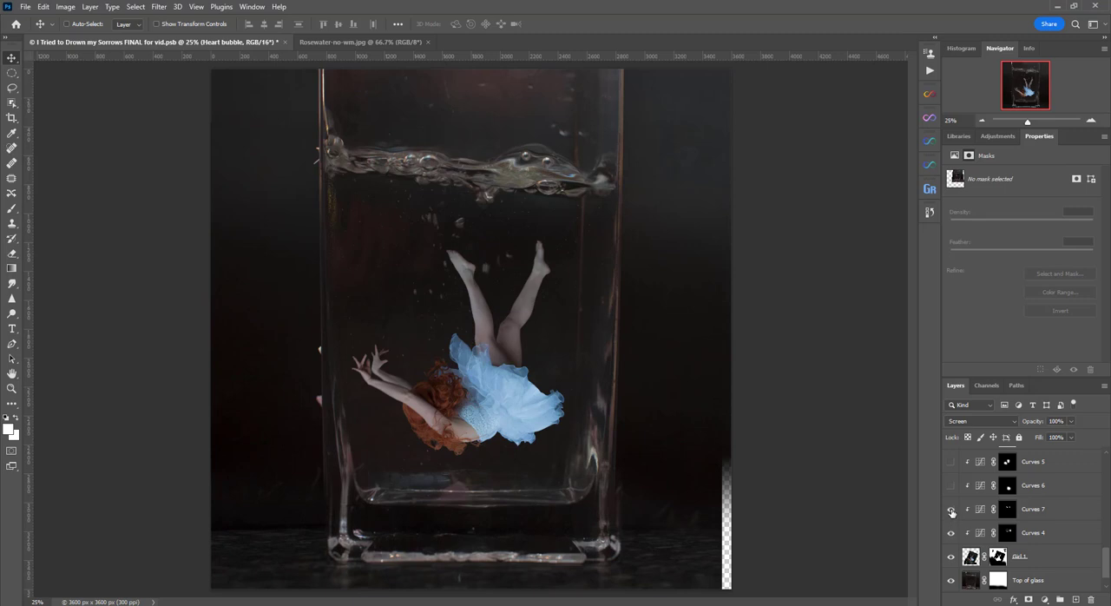
{"action": "mouse_move", "coordinate": [951, 510]}
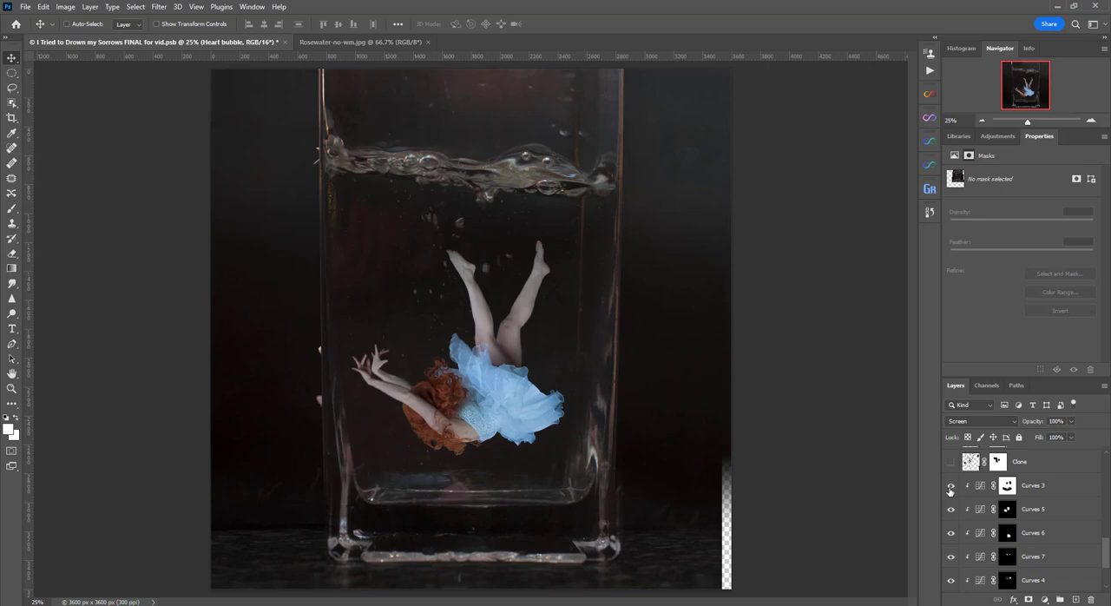
{"action": "mouse_move", "coordinate": [1056, 478]}
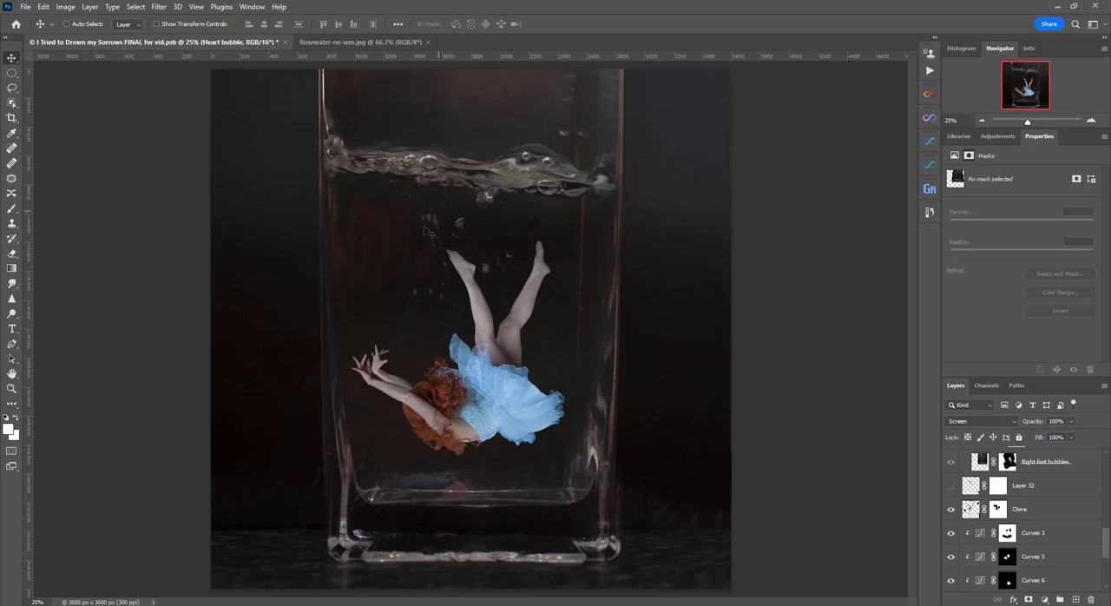
{"action": "left_click", "coordinate": [952, 487]}
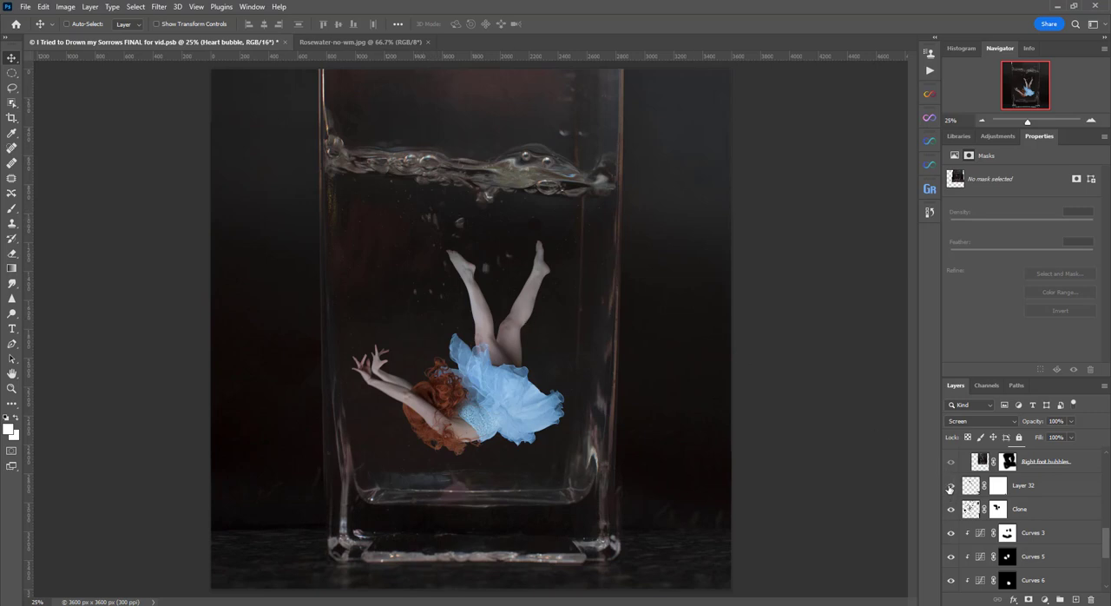
{"action": "scroll", "scroll_direction": "down", "scroll_amount": 3}
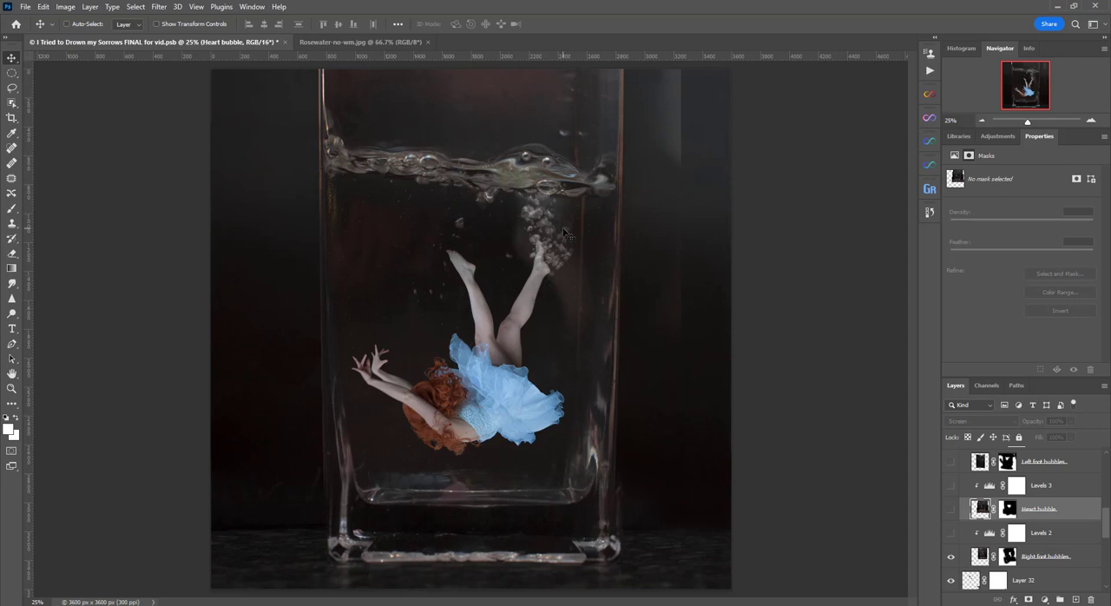
{"action": "mouse_move", "coordinate": [675, 172]}
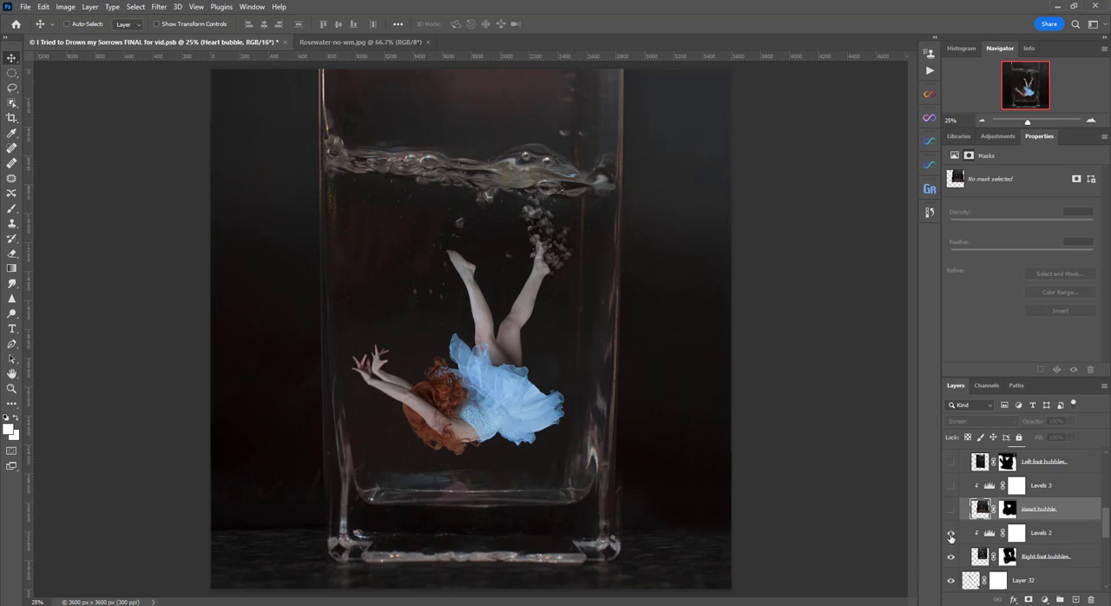
Make the bubble layers visible so bubbles rise from the girl's feet through the water
{"action": "left_click", "coordinate": [952, 531]}
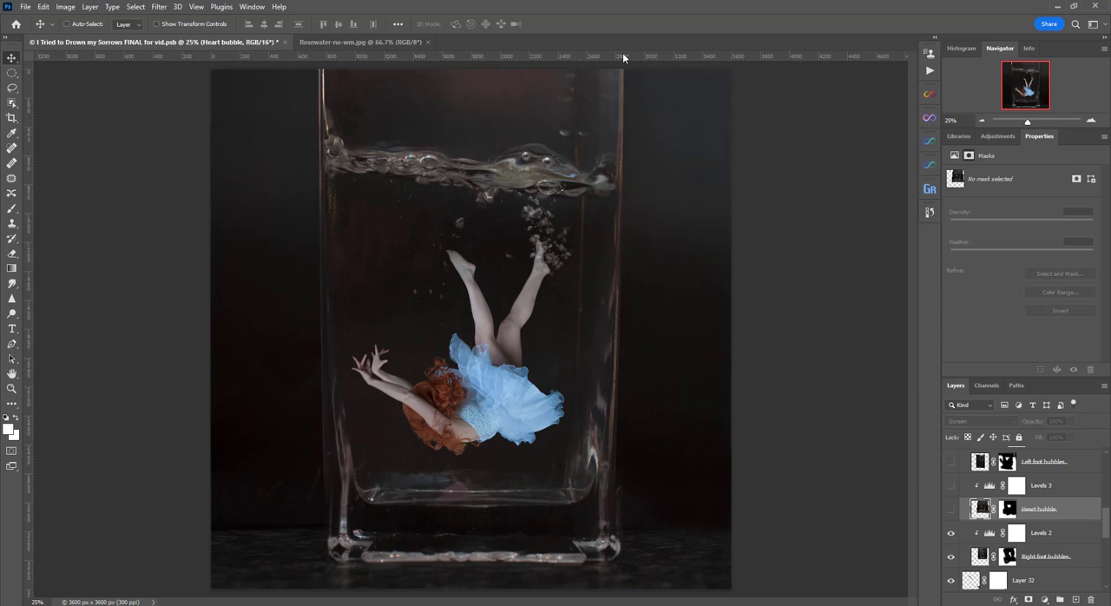
{"action": "mouse_move", "coordinate": [552, 135]}
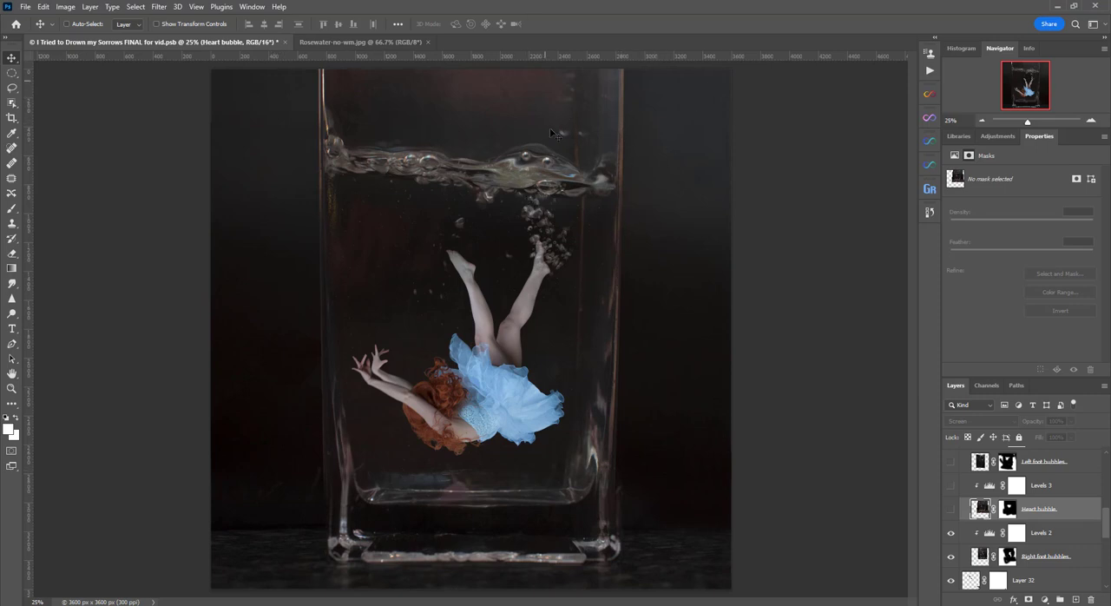
{"action": "mouse_move", "coordinate": [535, 199]}
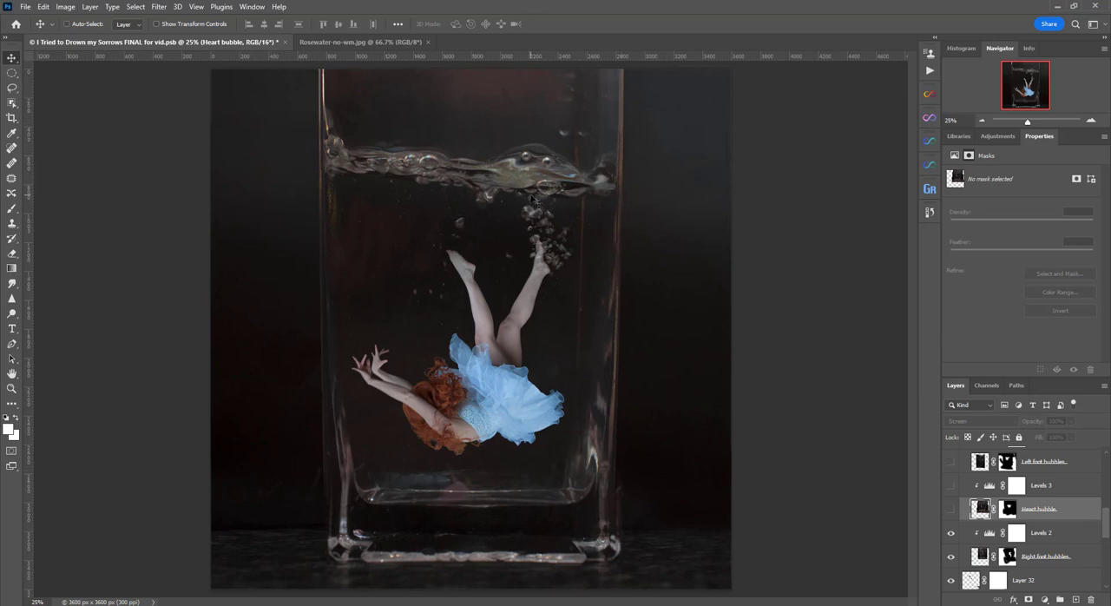
{"action": "mouse_move", "coordinate": [676, 361]}
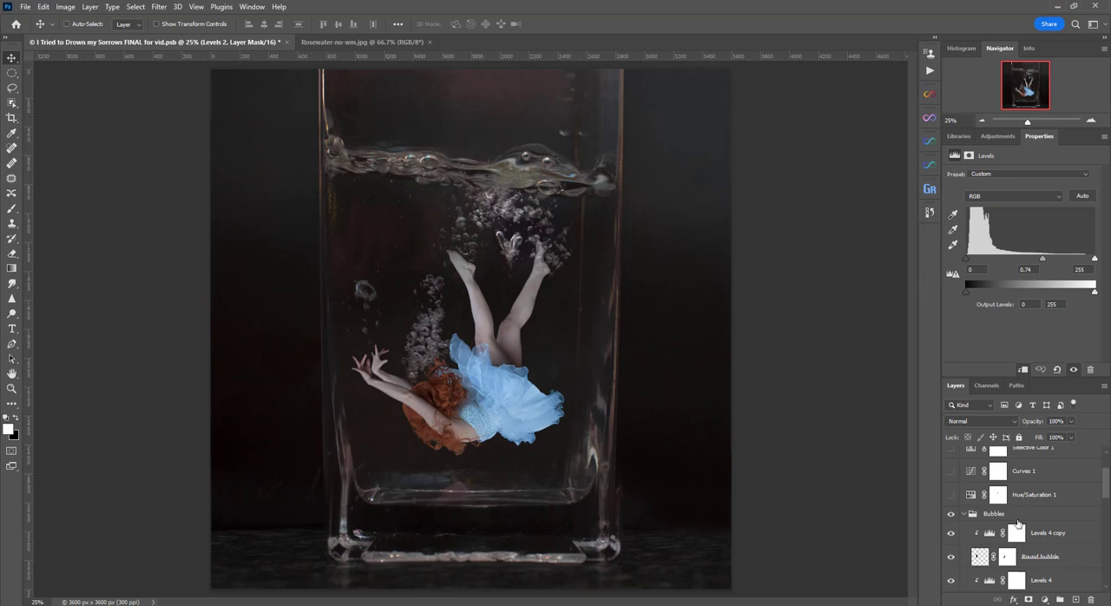
Switch on the Hue/Saturation, Curves, Selective Color and Levels layers and review the Curves and Levels settings
{"action": "scroll", "scroll_direction": "down", "scroll_amount": 3}
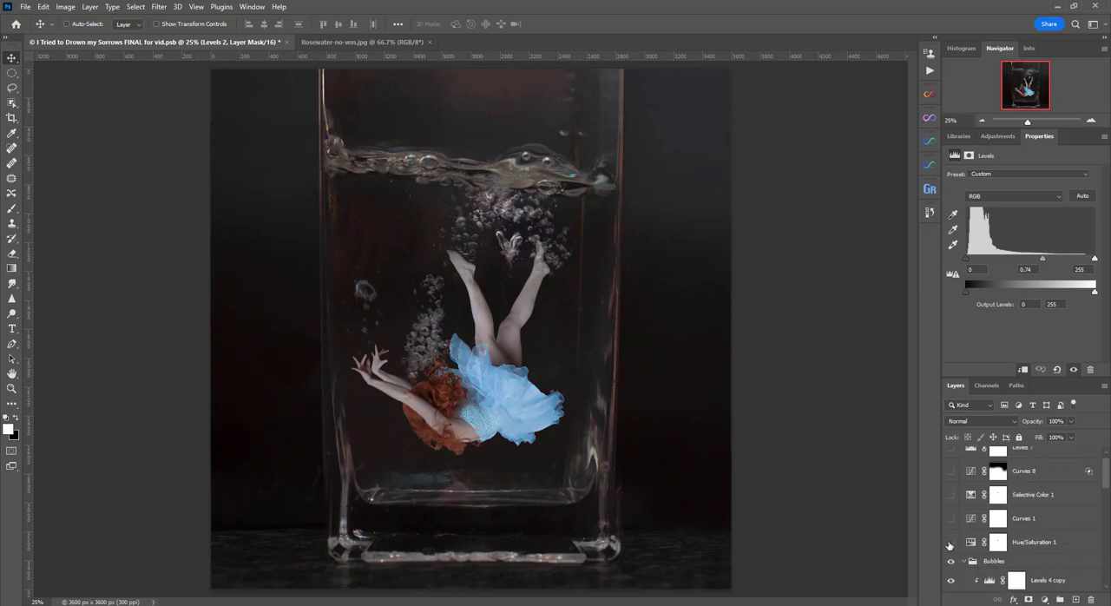
{"action": "left_click", "coordinate": [952, 542]}
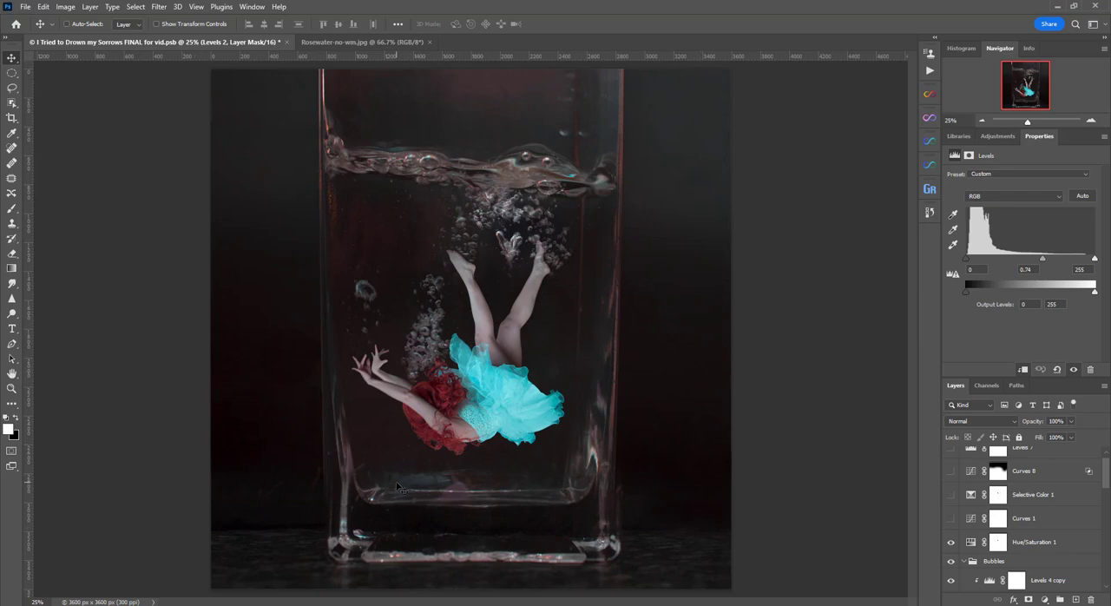
{"action": "mouse_move", "coordinate": [681, 189]}
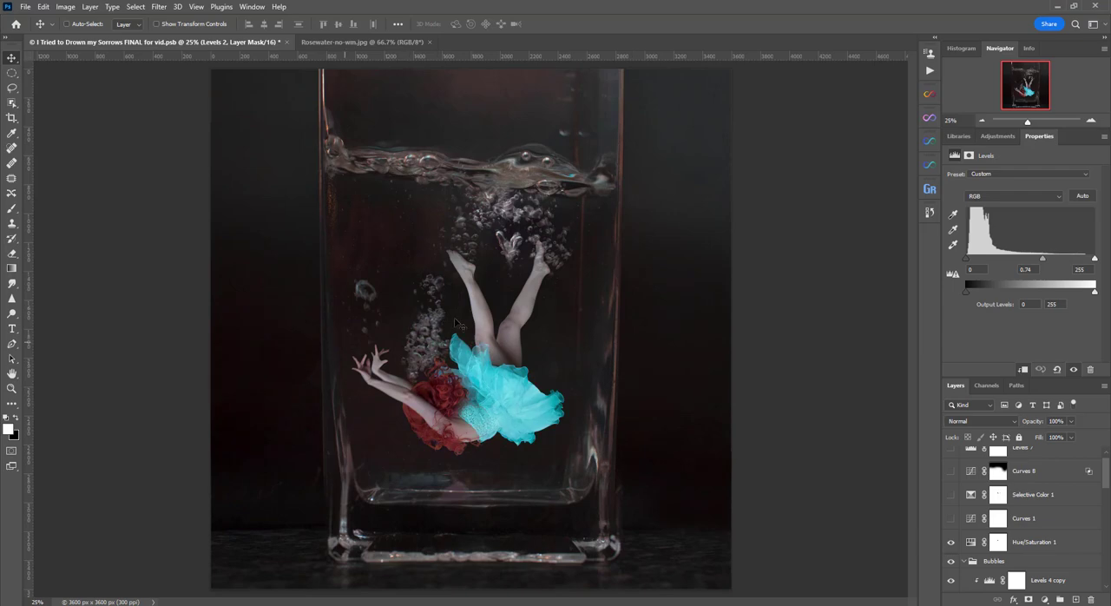
{"action": "mouse_move", "coordinate": [615, 288]}
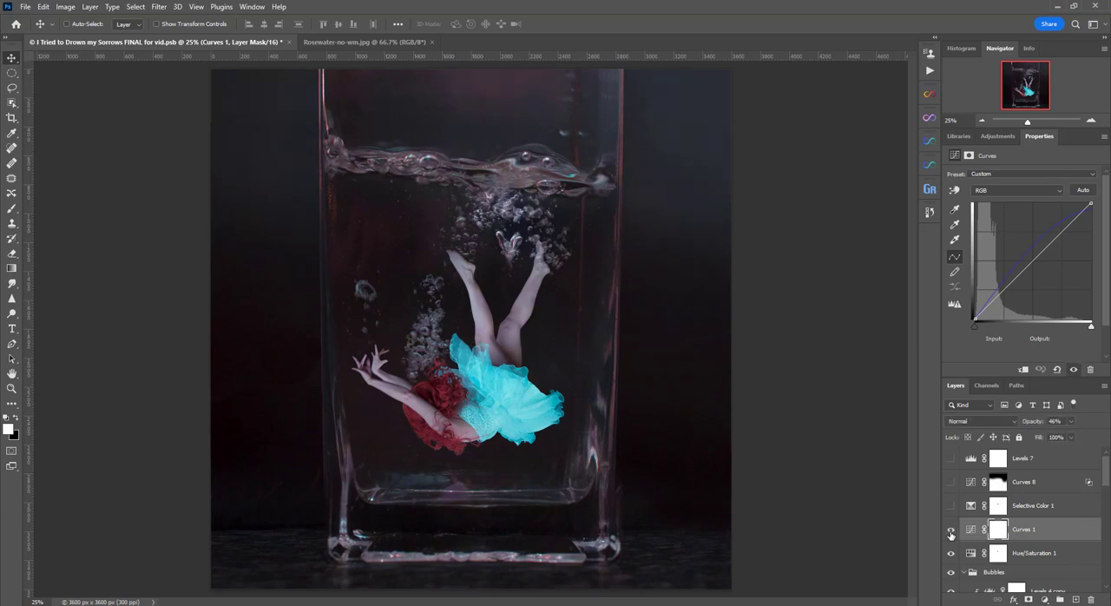
{"action": "mouse_move", "coordinate": [952, 532]}
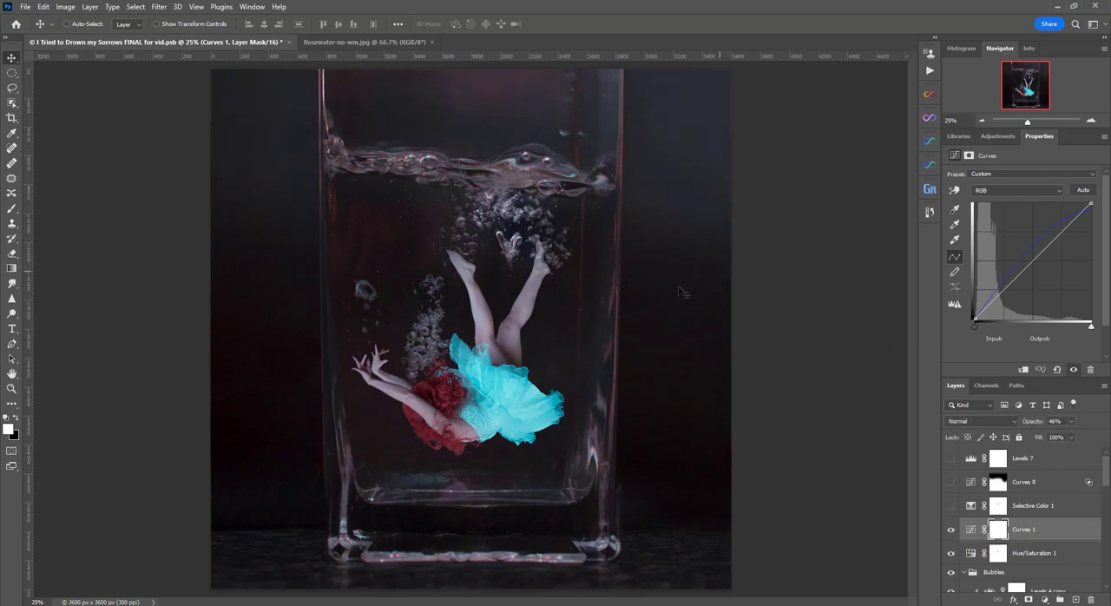
{"action": "left_click", "coordinate": [1033, 506]}
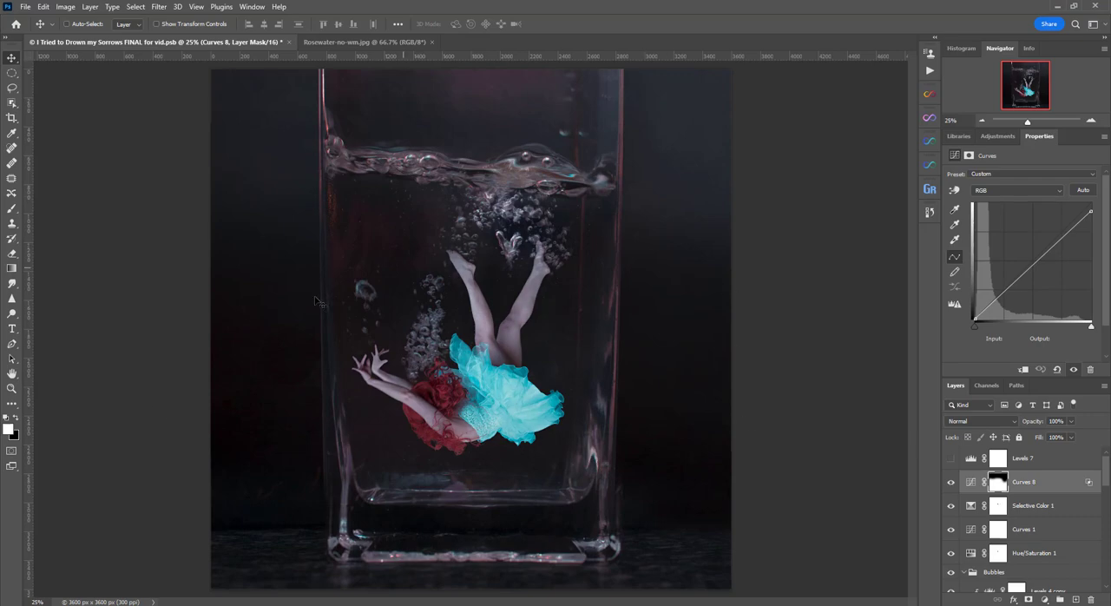
{"action": "mouse_move", "coordinate": [1090, 184]}
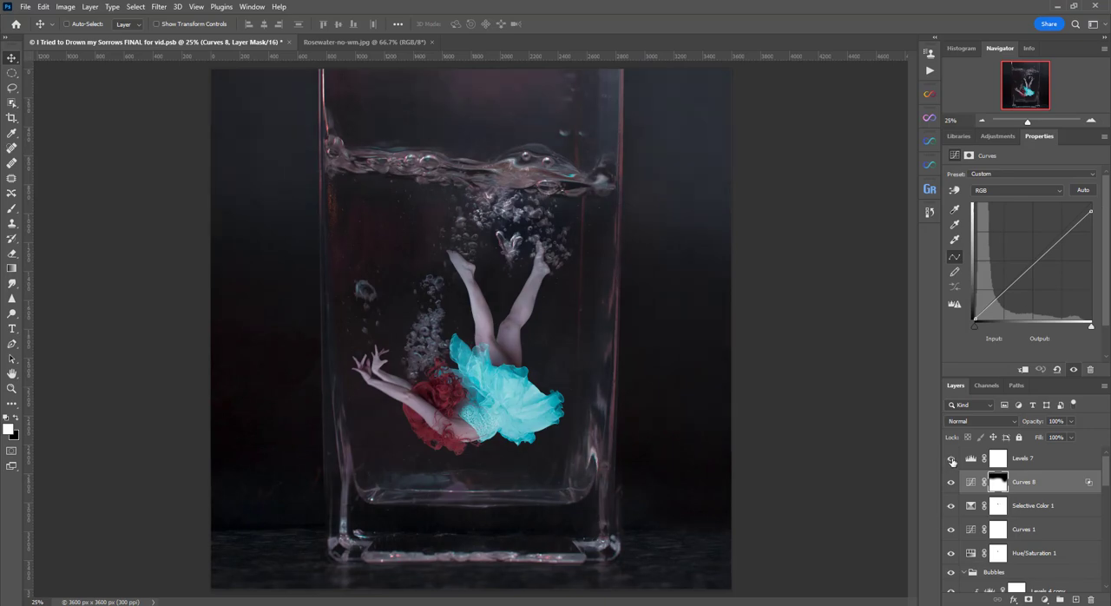
{"action": "left_click", "coordinate": [1023, 459]}
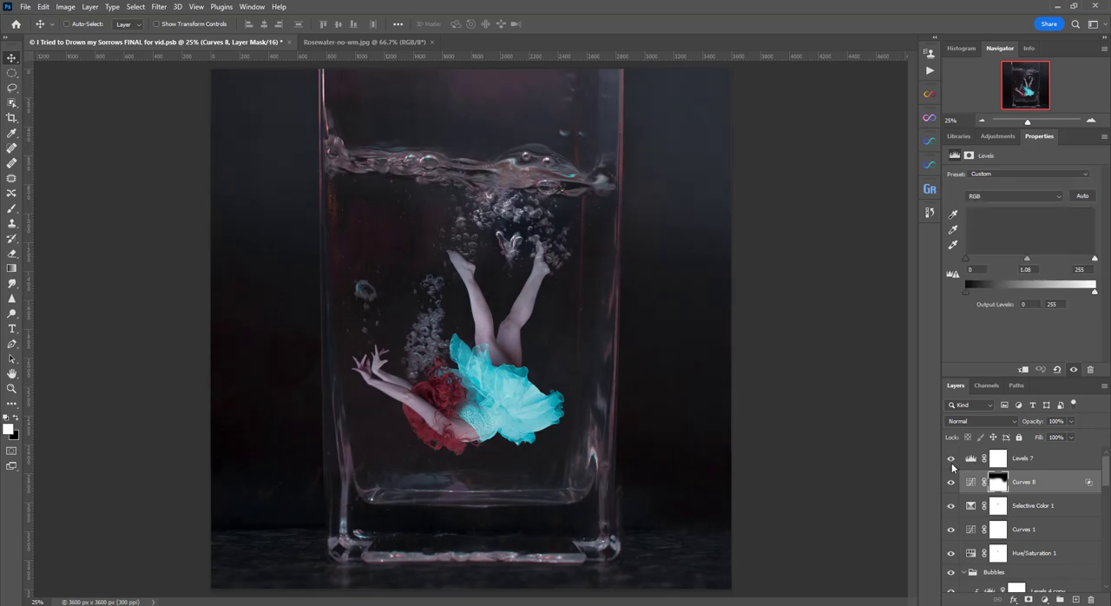
{"action": "left_click", "coordinate": [1025, 459]}
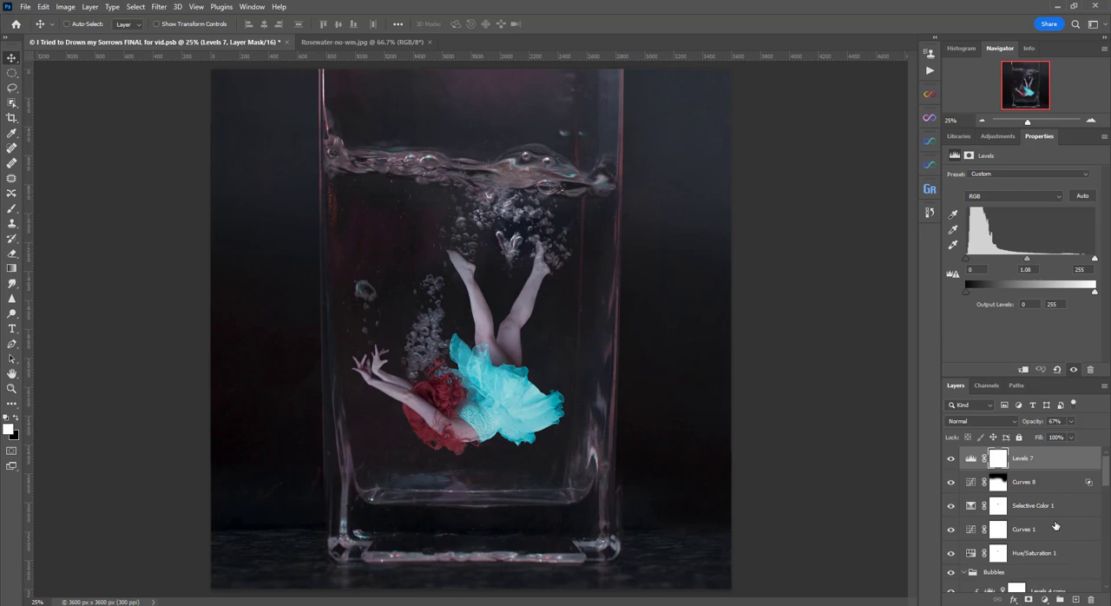
{"action": "mouse_move", "coordinate": [1084, 504]}
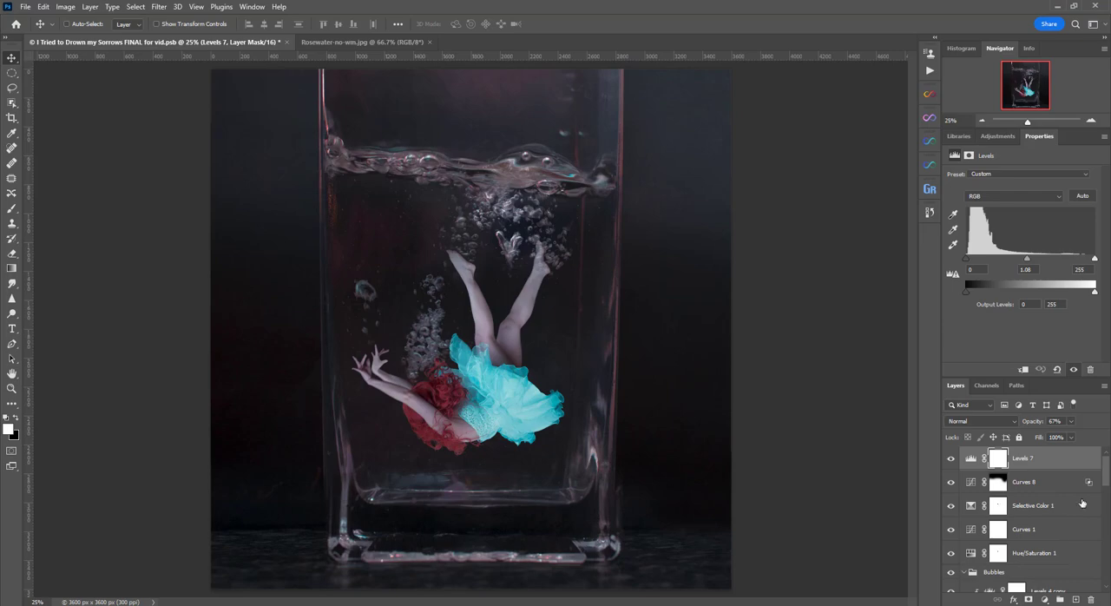